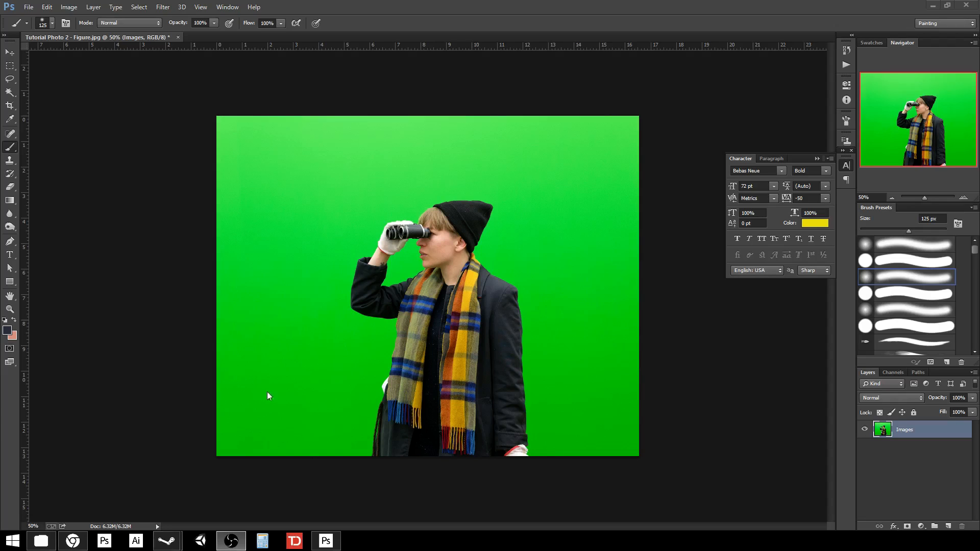
mouse_move(806, 482)
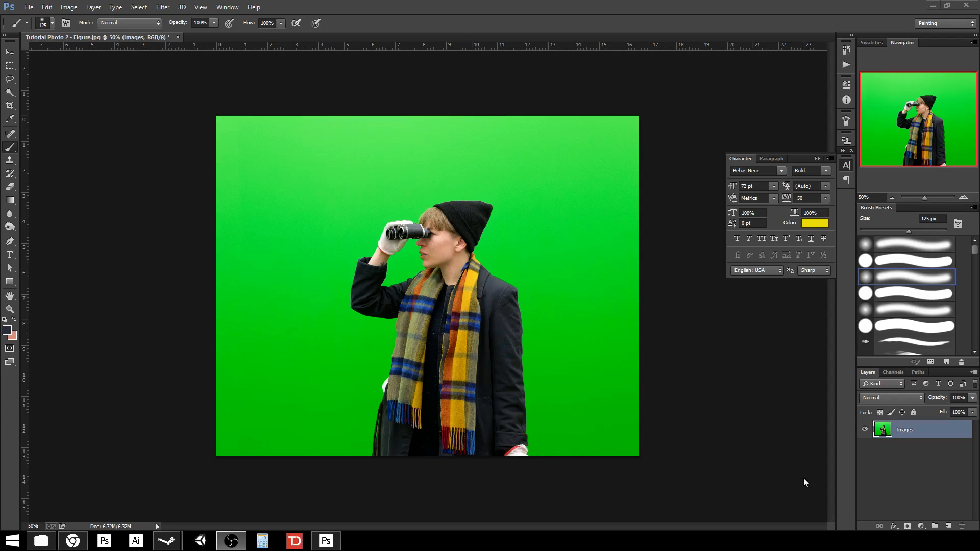
mouse_move(348, 288)
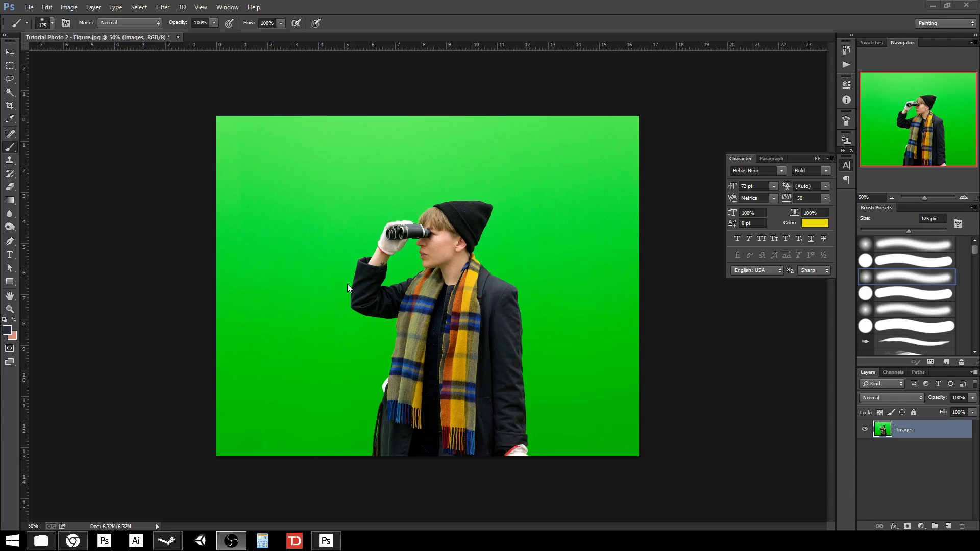
mouse_move(70, 241)
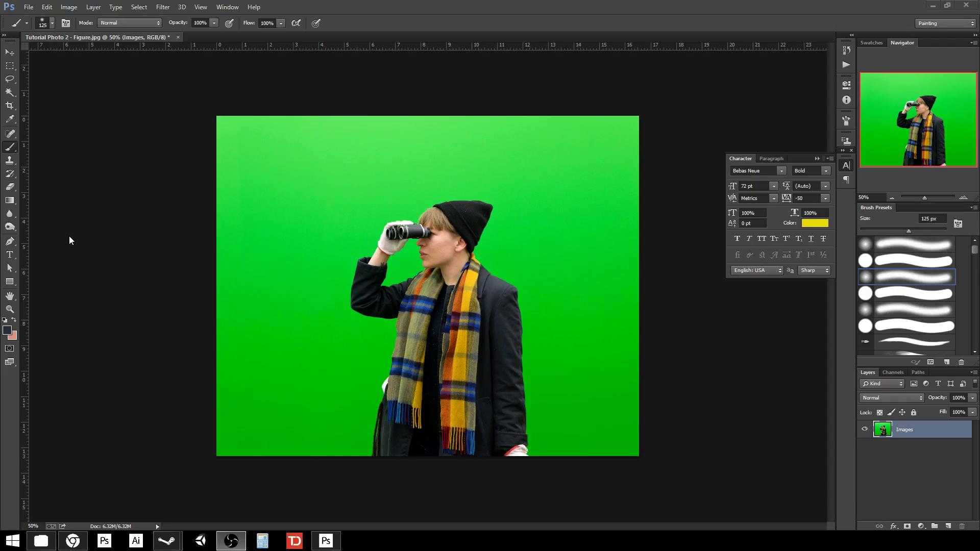
mouse_move(37, 146)
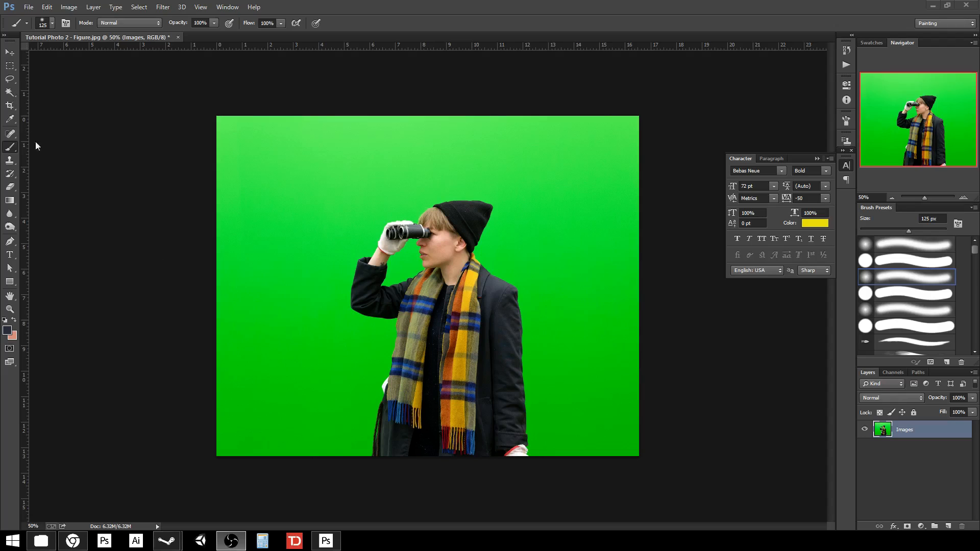
mouse_move(85, 185)
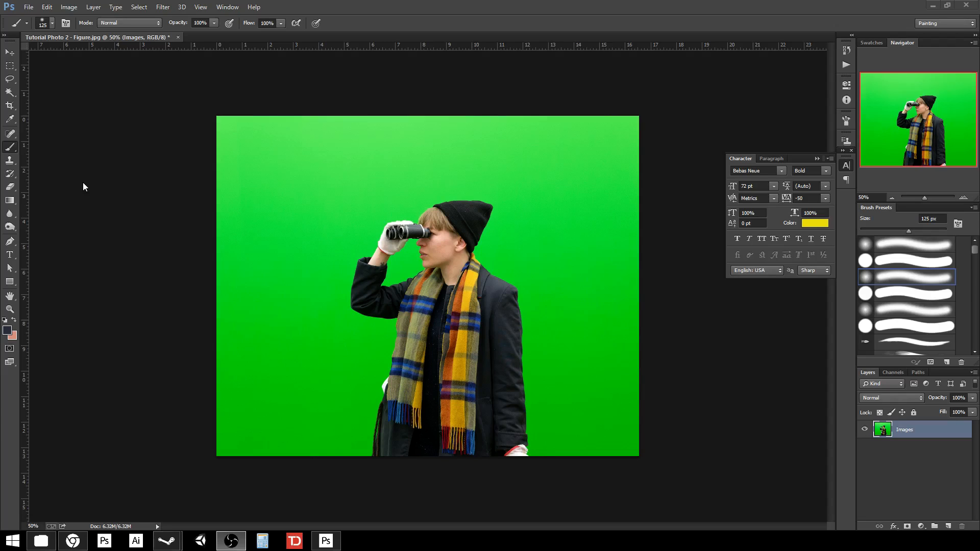
mouse_move(26, 153)
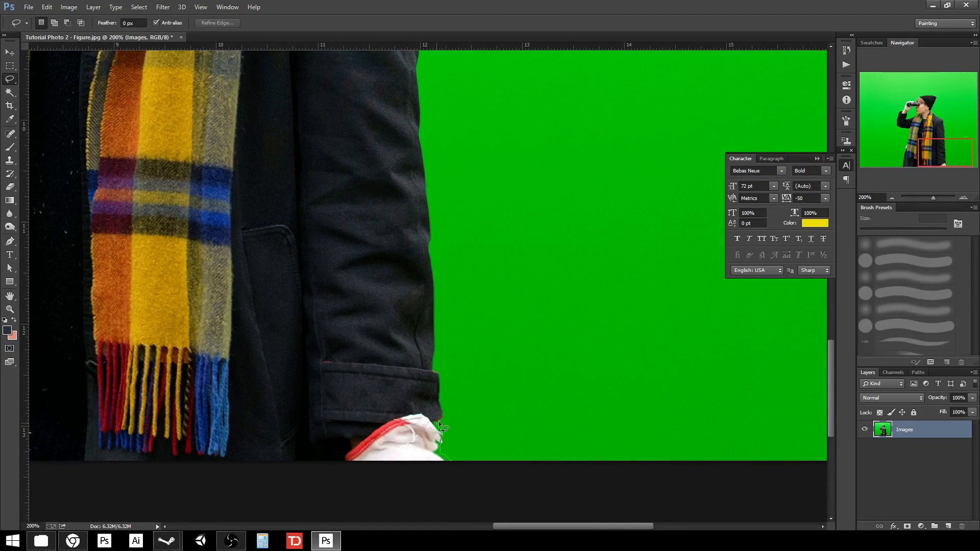
mouse_move(442, 391)
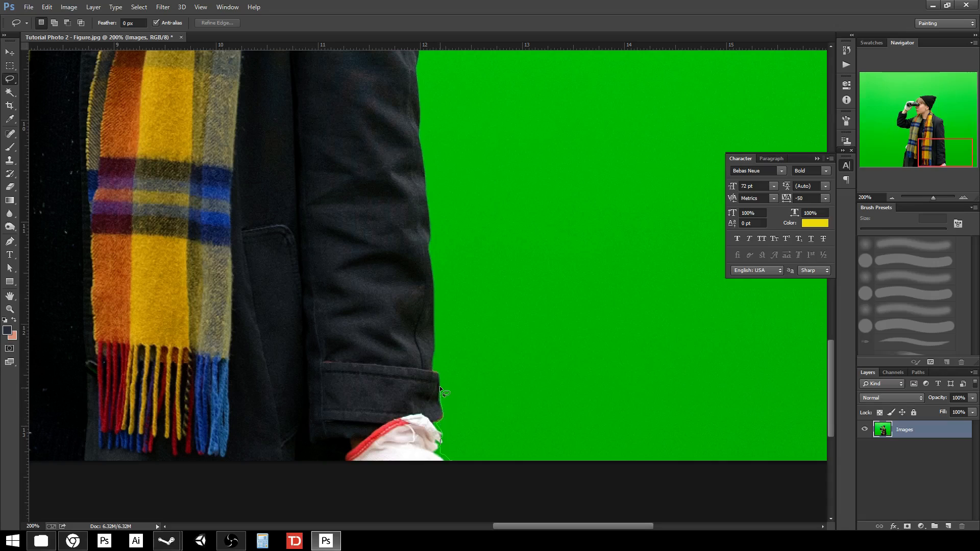
mouse_move(438, 362)
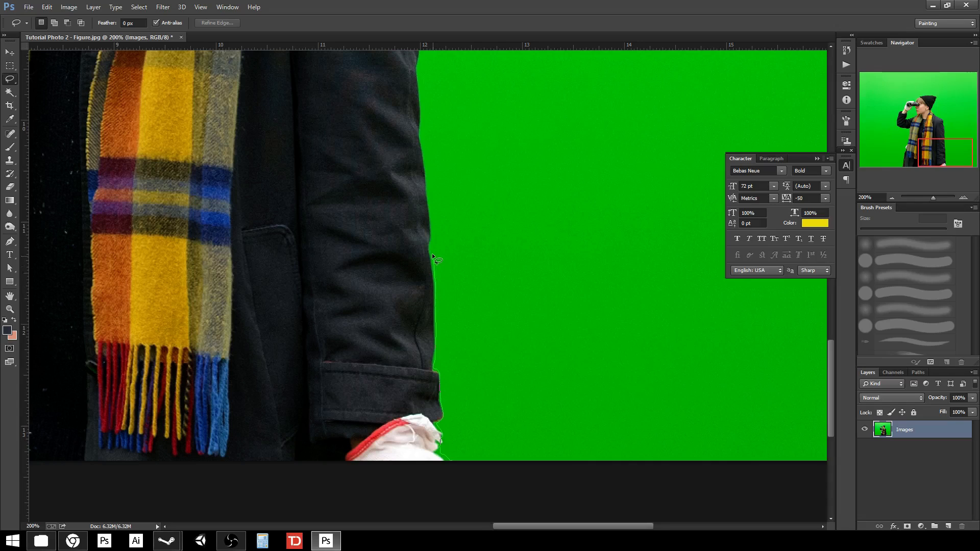
mouse_move(431, 208)
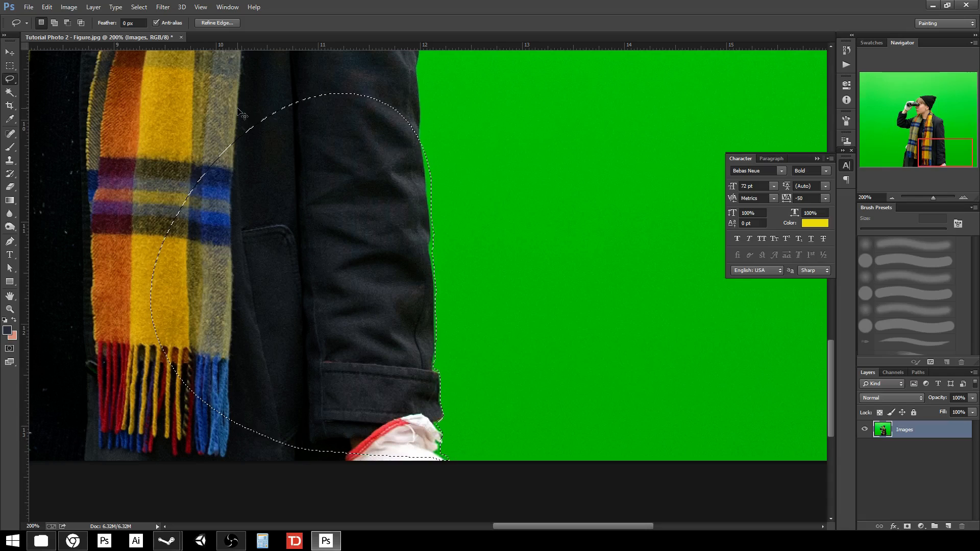
Drop the trial outline and trace the figure with the Polygonal Lasso around hat, binoculars, arm and coat
key(ctrl+d)
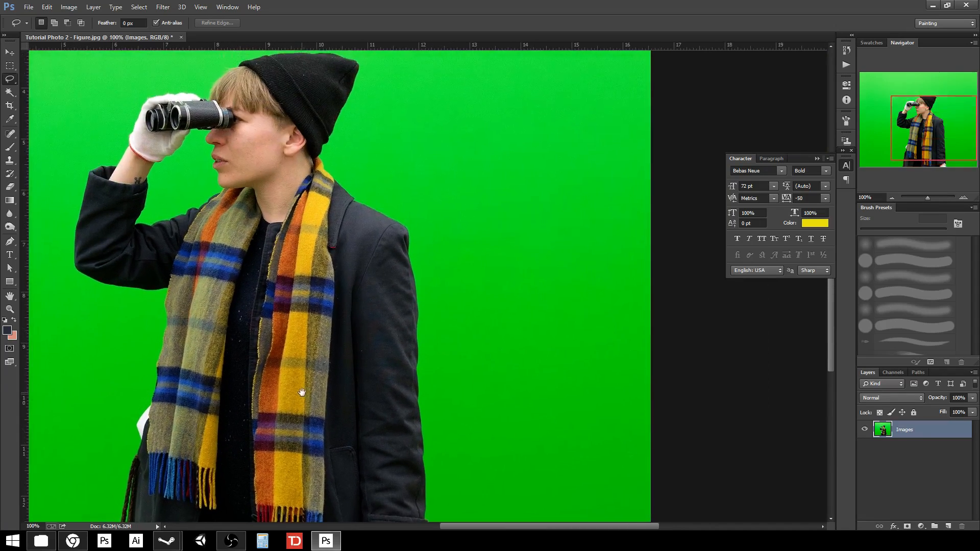
click(10, 79)
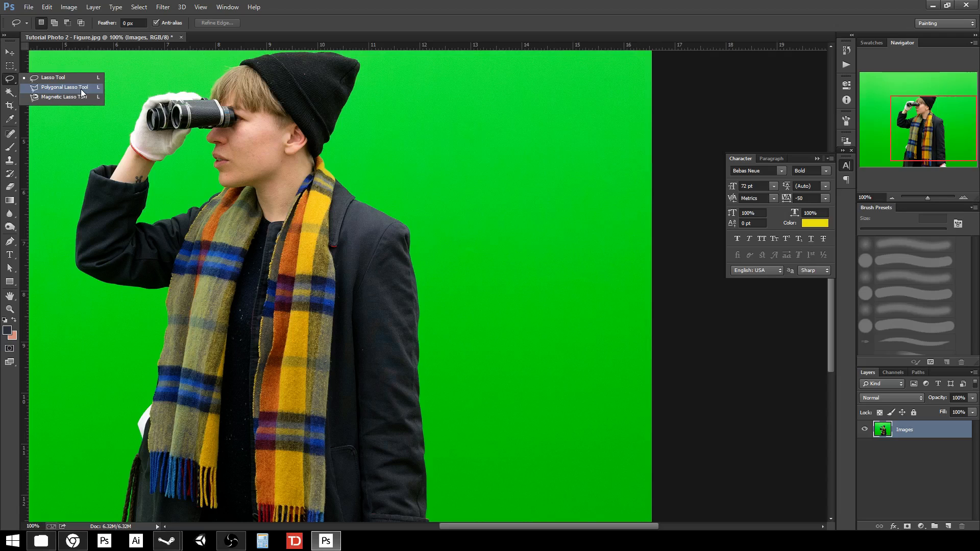
click(63, 86)
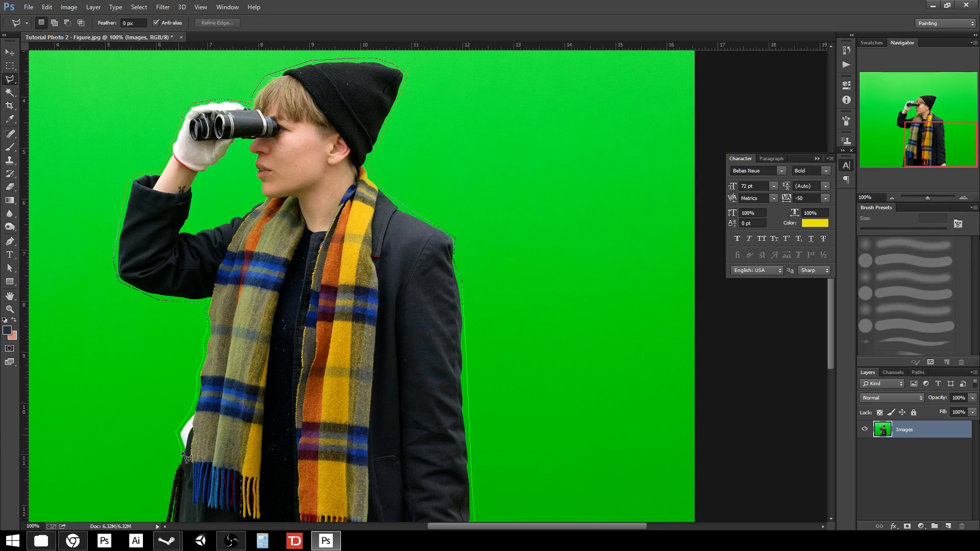
scroll(down, 3)
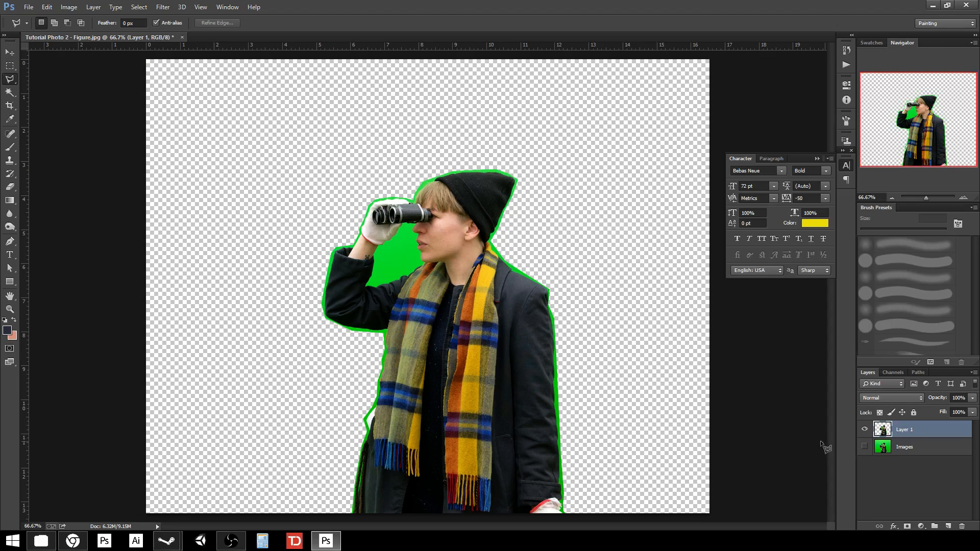
mouse_move(753, 441)
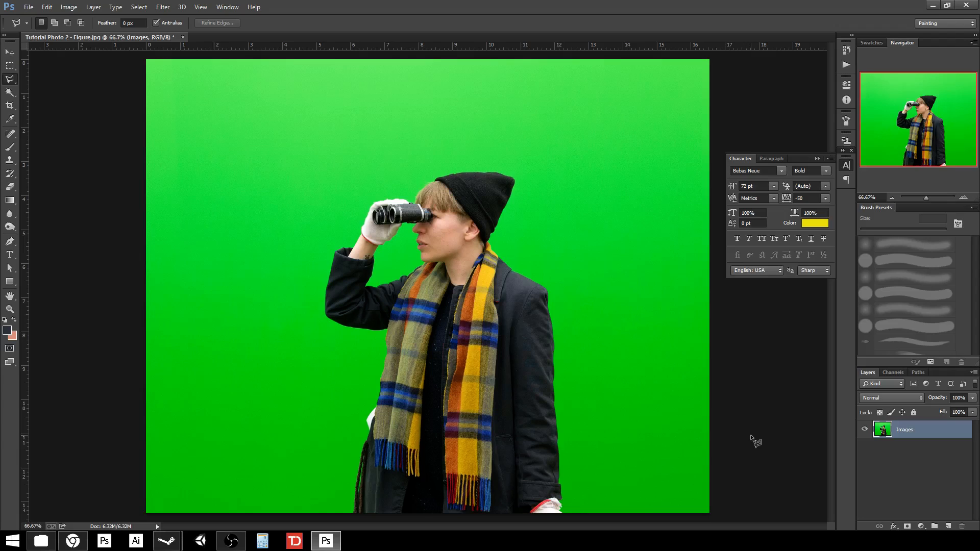
Bring up Select > Color Range over the green-screen photo
click(139, 7)
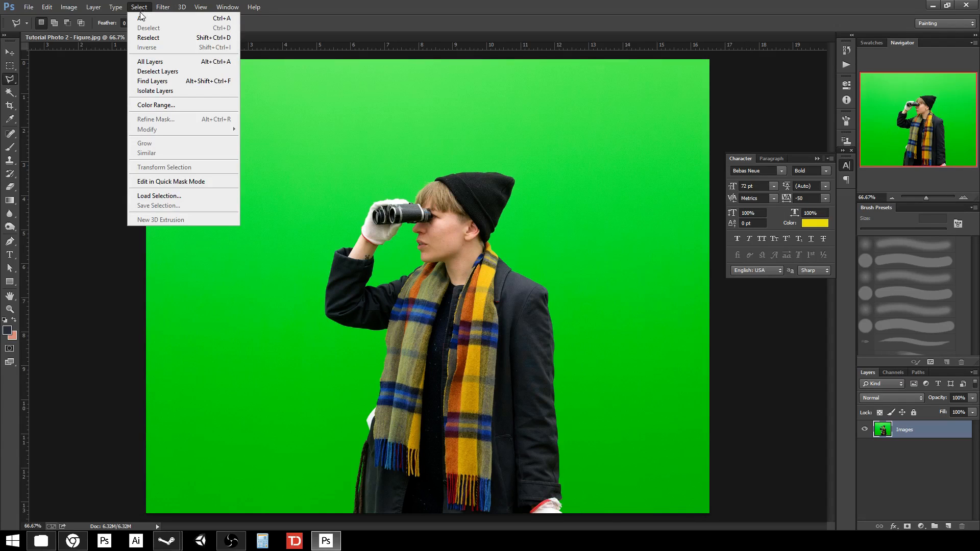
mouse_move(156, 105)
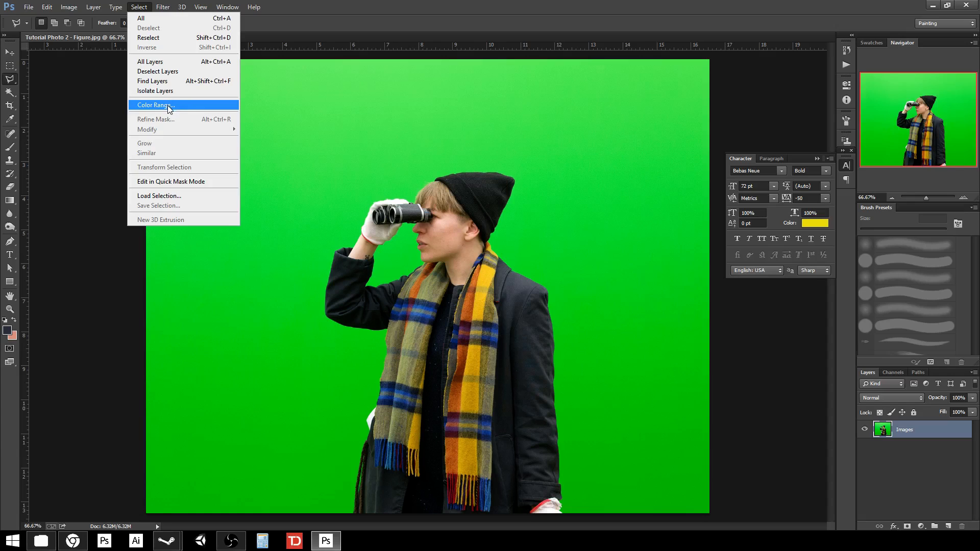
click(154, 104)
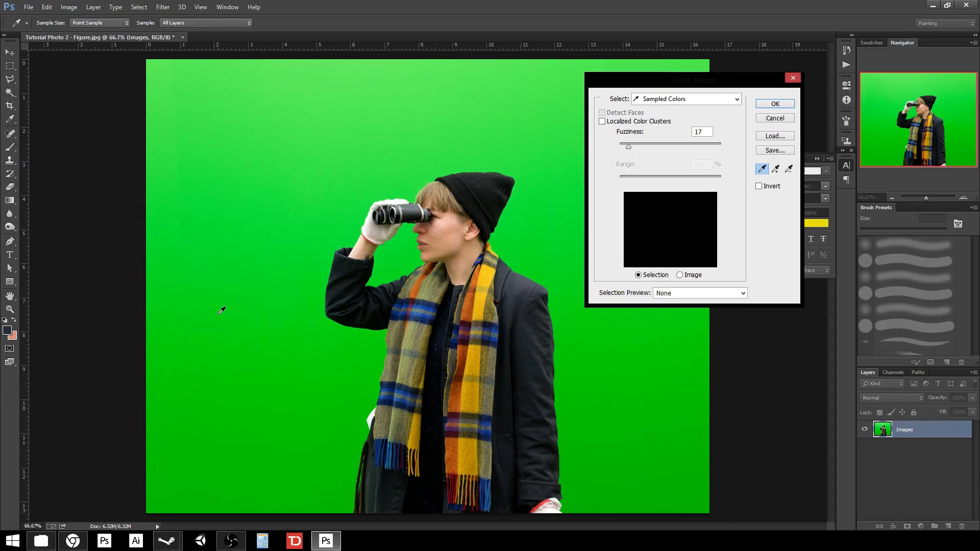
mouse_move(628, 165)
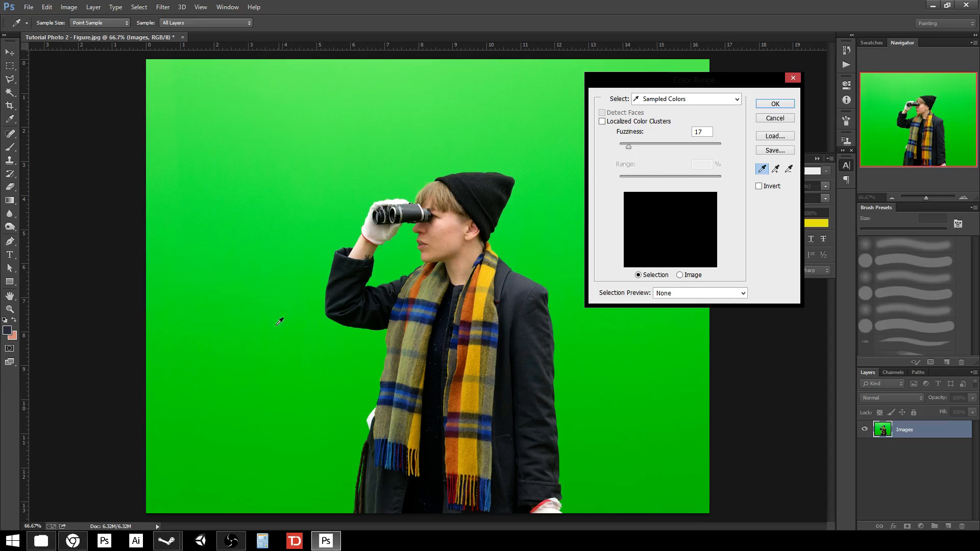
Sample the green backdrop with the eyedropper and raise Fuzziness to its maximum
click(280, 320)
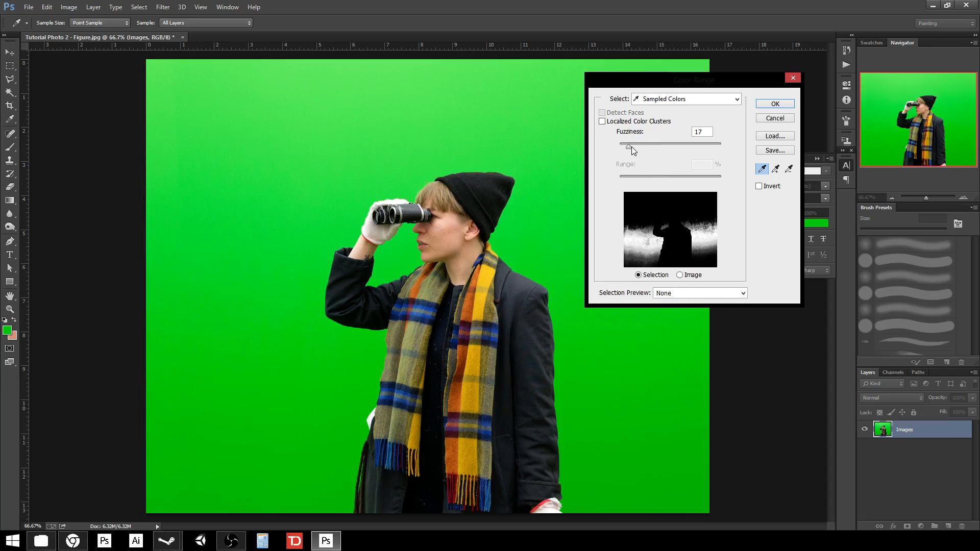
drag(627, 145, 637, 145)
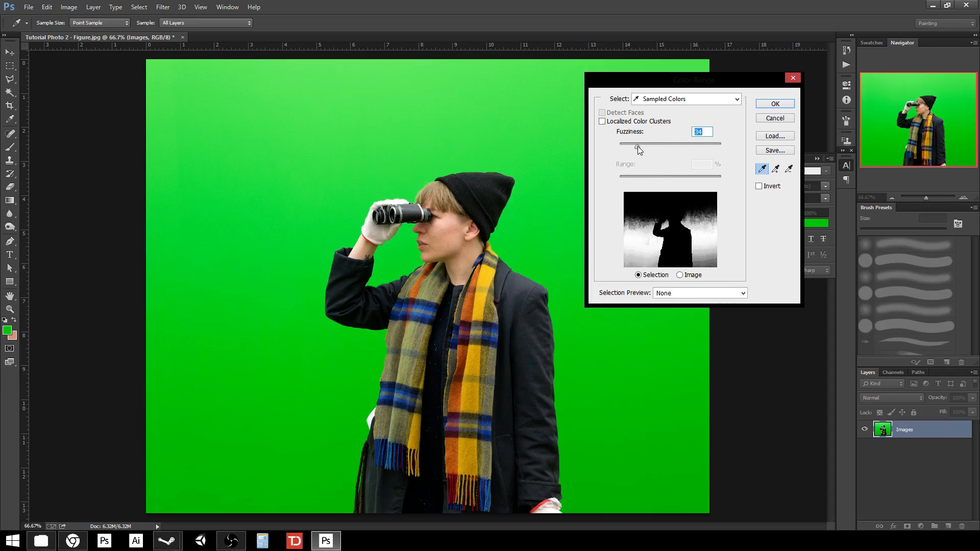
drag(637, 144, 659, 144)
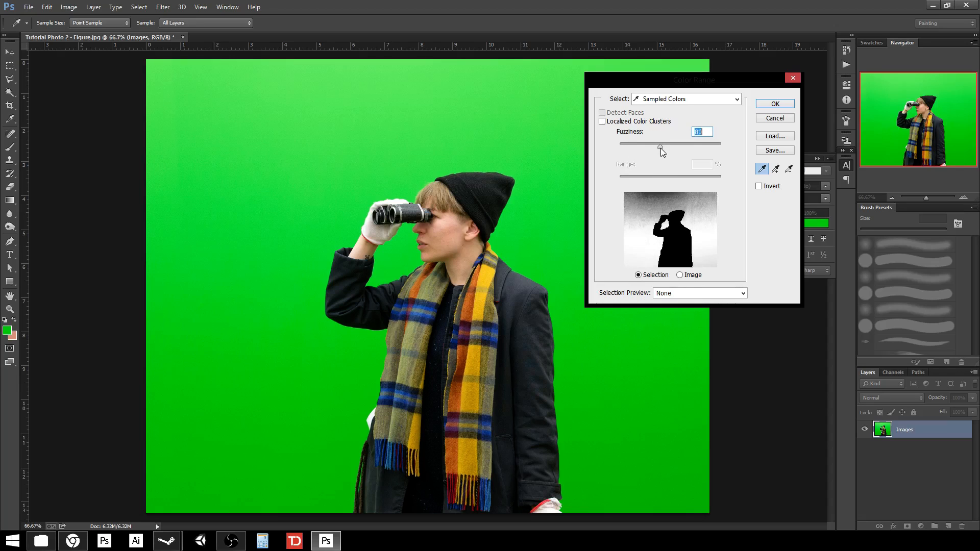
drag(659, 145, 678, 144)
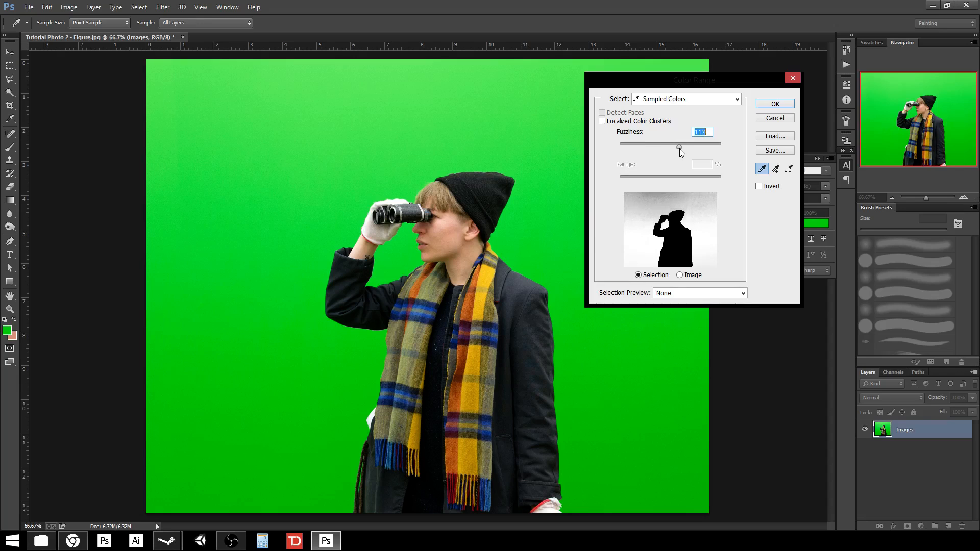
drag(680, 146, 709, 146)
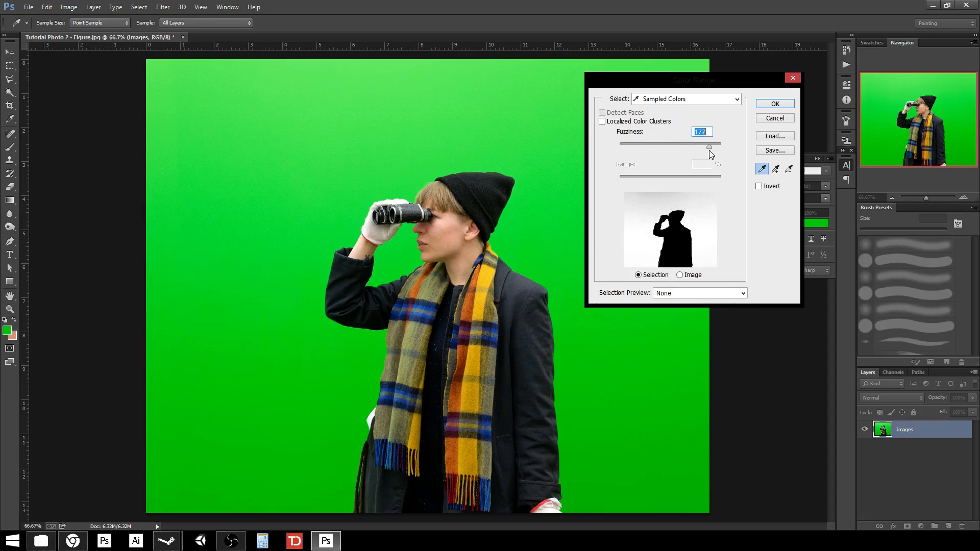
drag(709, 146, 721, 146)
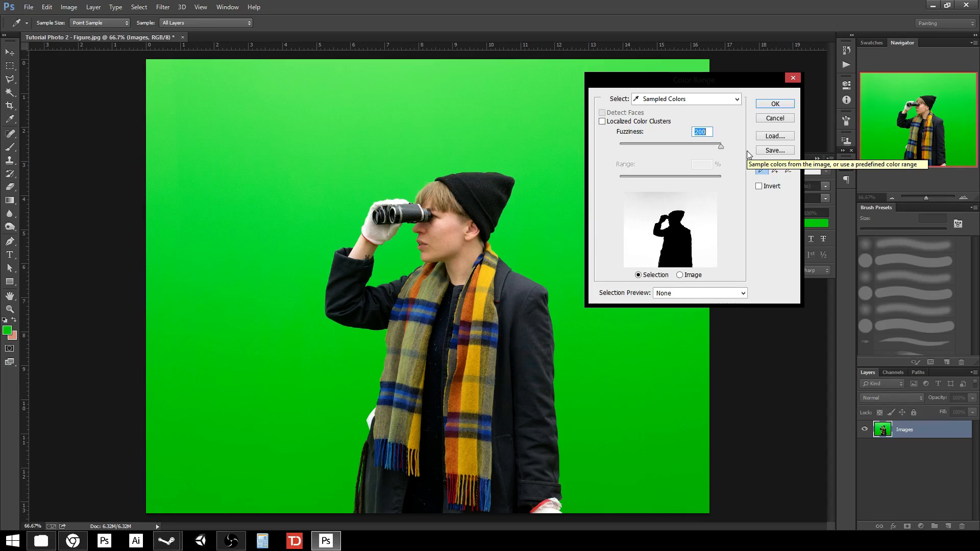
mouse_move(291, 250)
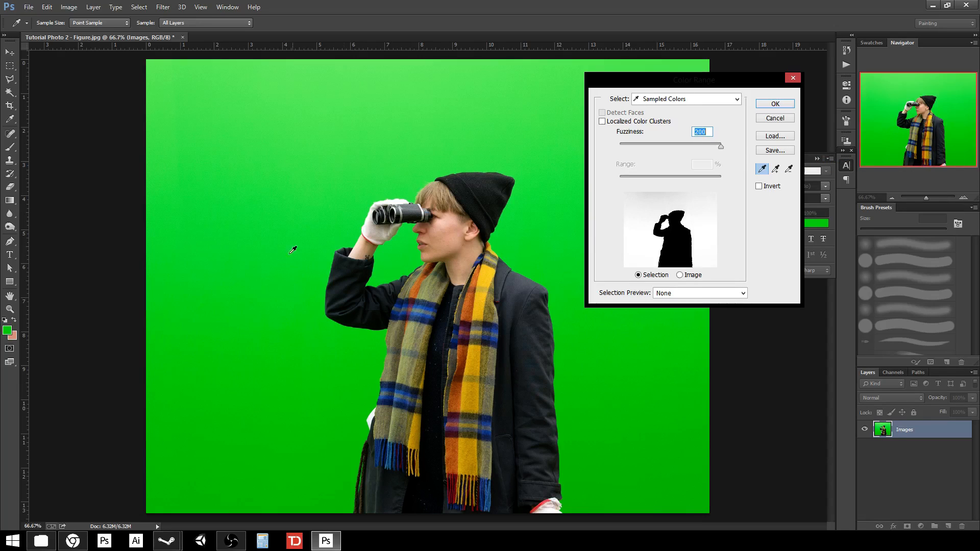
mouse_move(313, 239)
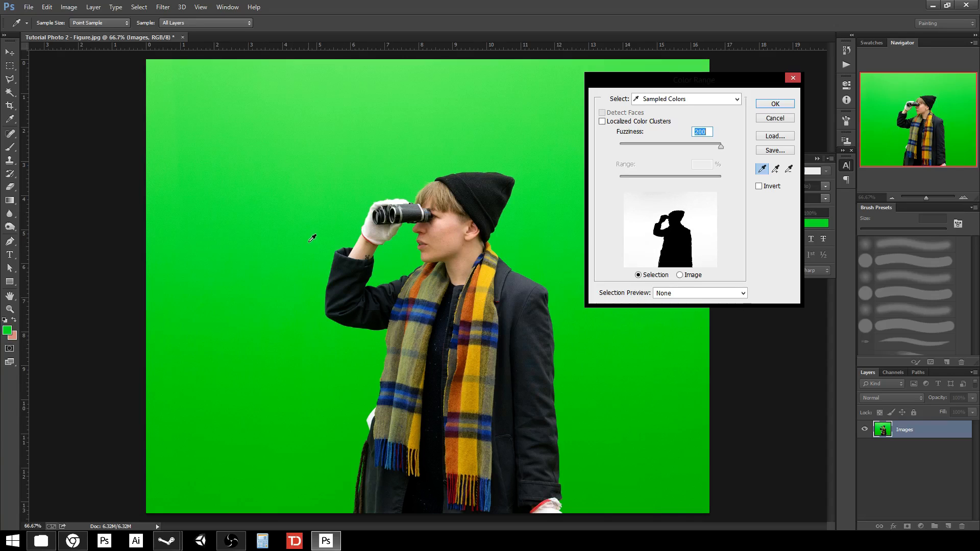
mouse_move(503, 262)
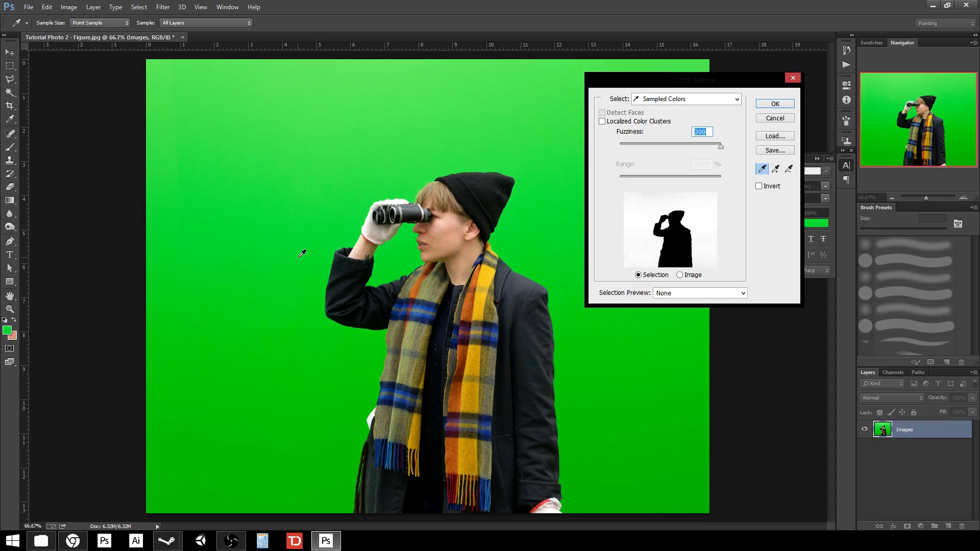
mouse_move(169, 388)
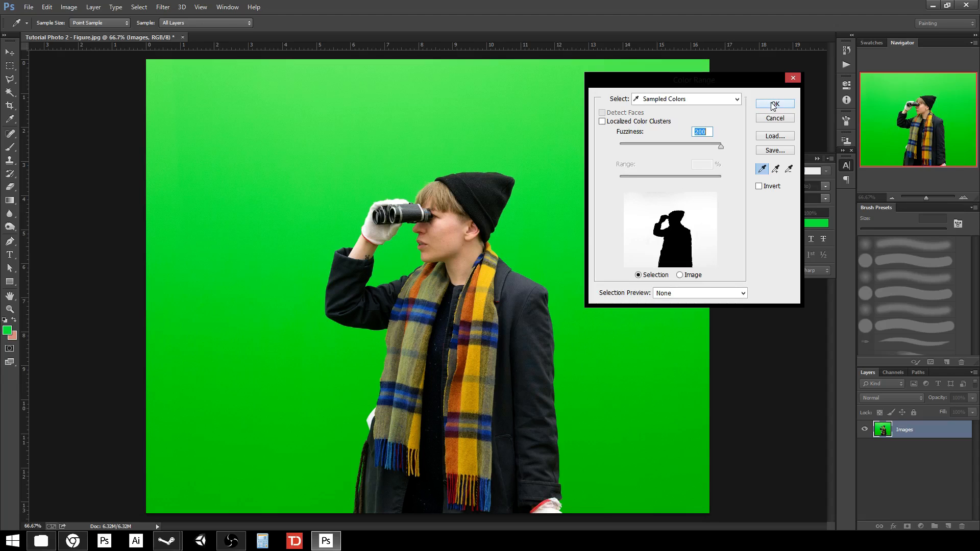
Confirm the Color Range selection so the green backdrop can be deleted to transparency
click(774, 104)
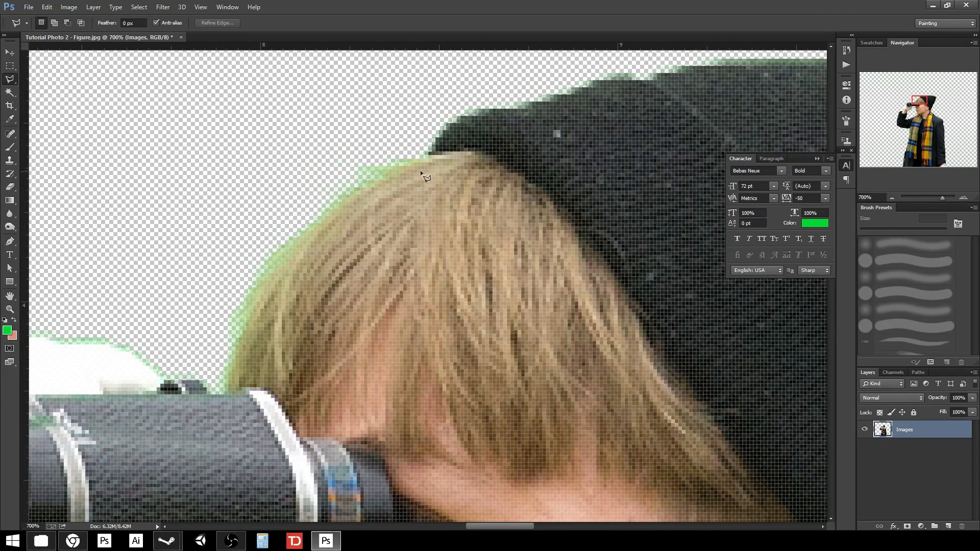
mouse_move(157, 436)
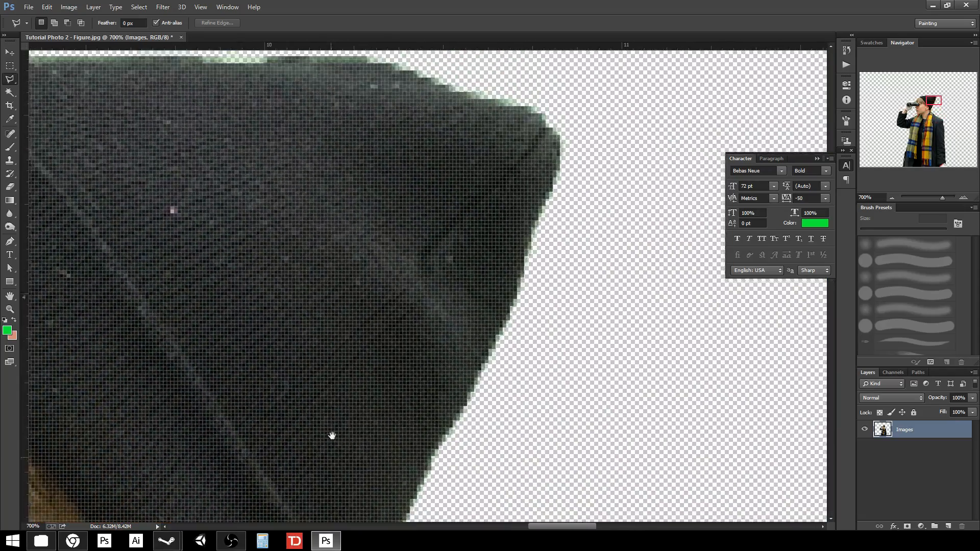
With a 9 px soft eraser, remove the green fringe along the hat edges down to the neck
click(10, 133)
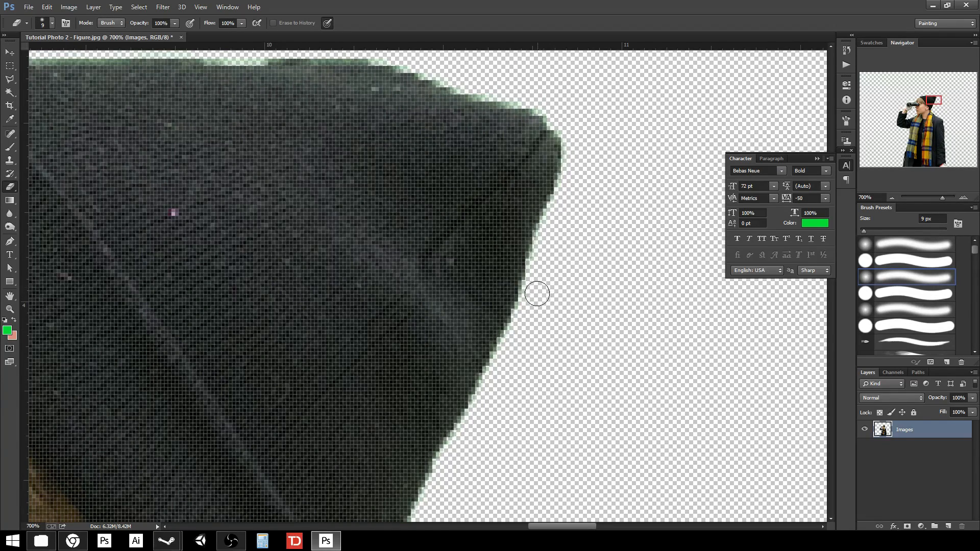
mouse_move(432, 274)
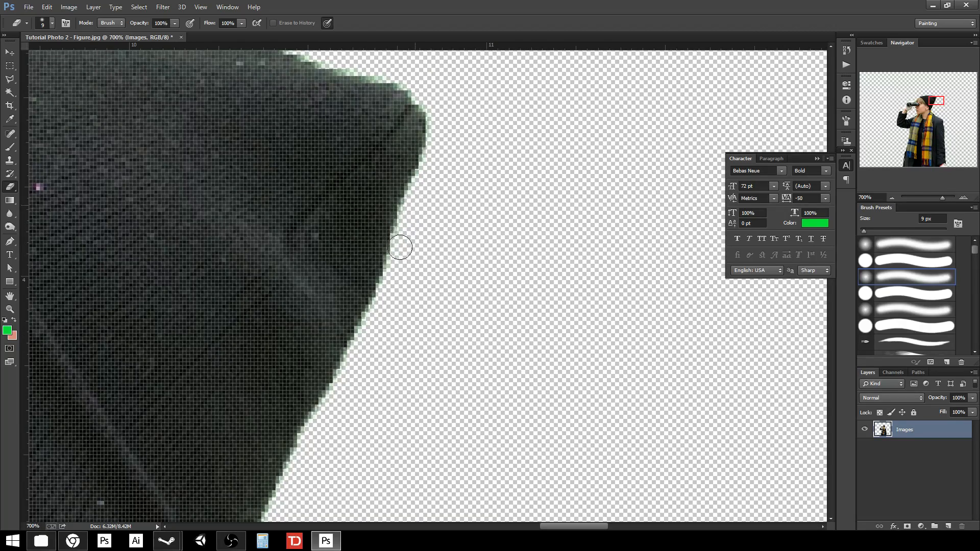
drag(400, 247, 385, 306)
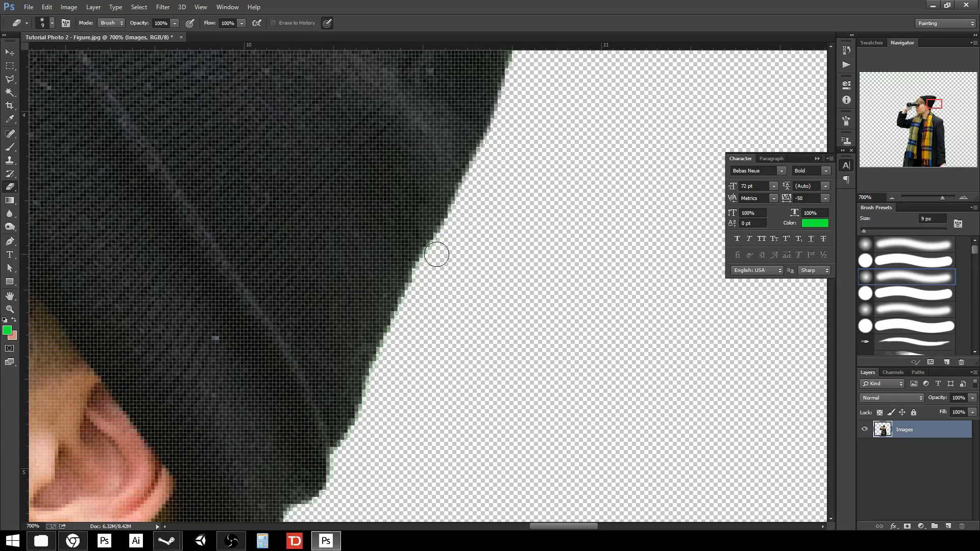
drag(436, 254, 400, 324)
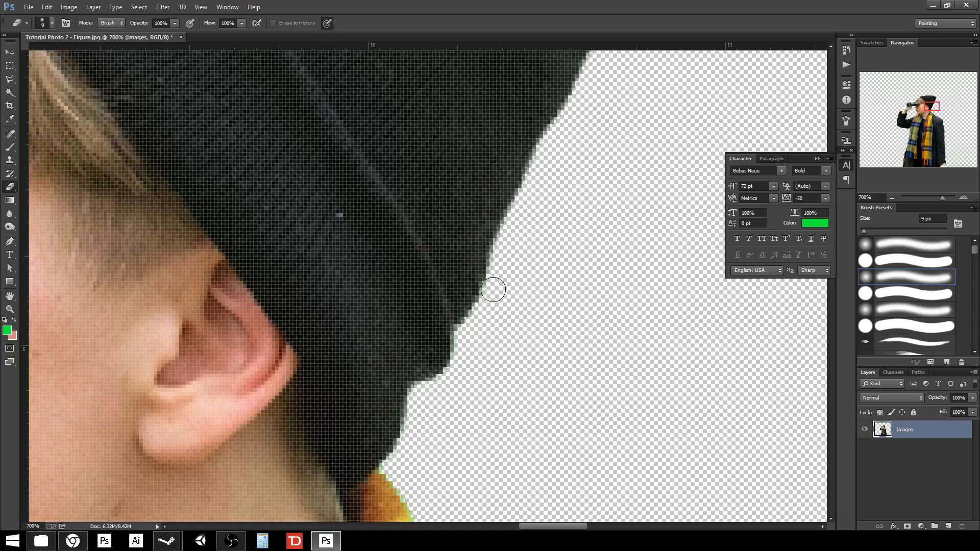
drag(494, 289, 458, 375)
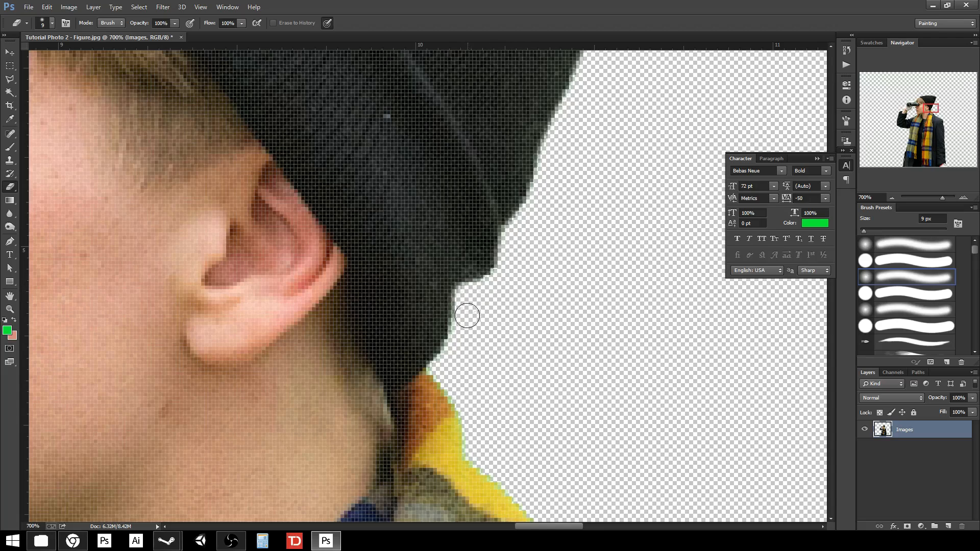
drag(467, 315, 471, 420)
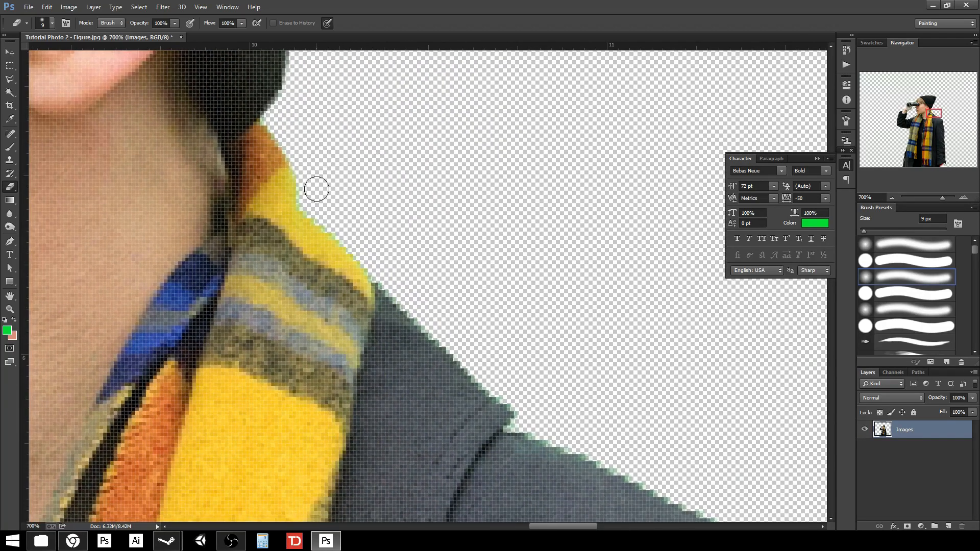
Erase the green halo along the scarf's outer edge and down the coat shoulder
drag(316, 189, 391, 274)
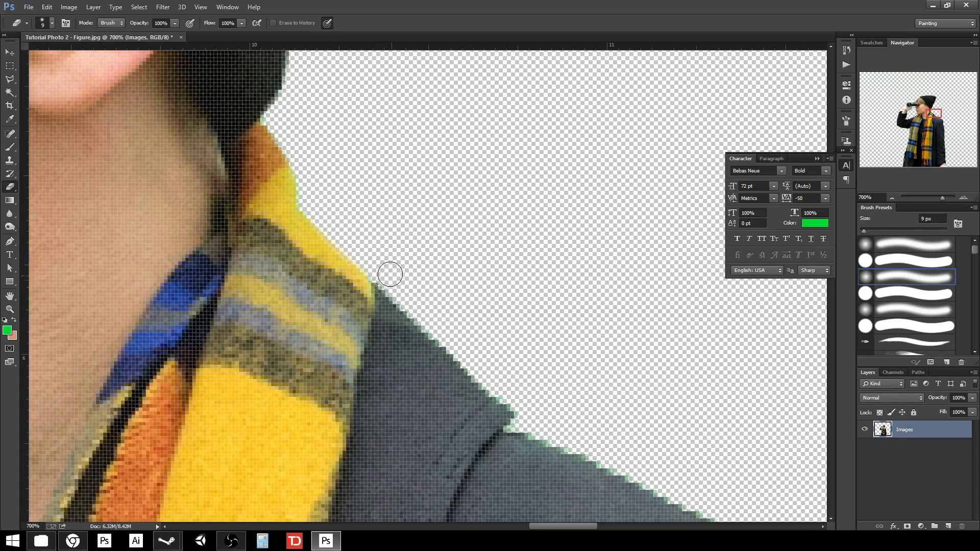
drag(391, 274, 542, 407)
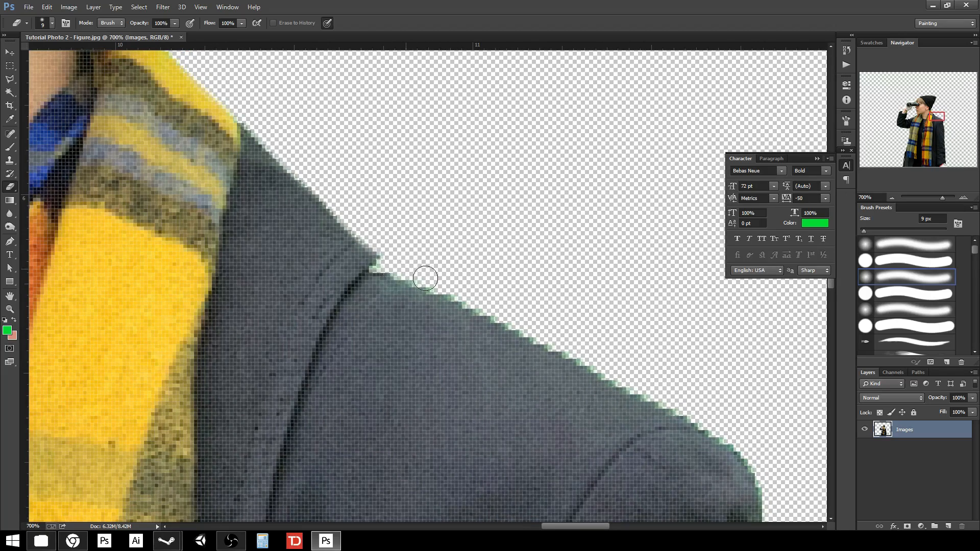
drag(424, 277, 571, 347)
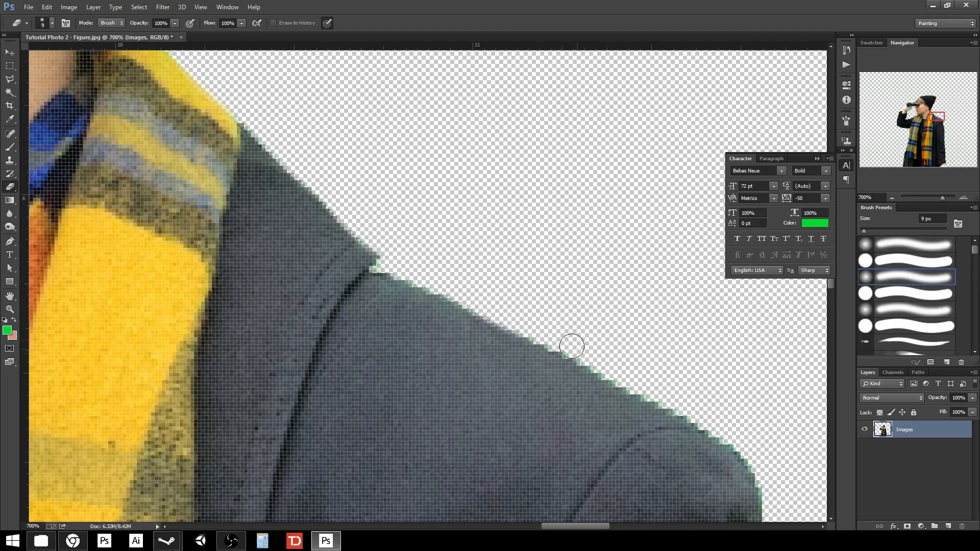
drag(571, 346, 757, 480)
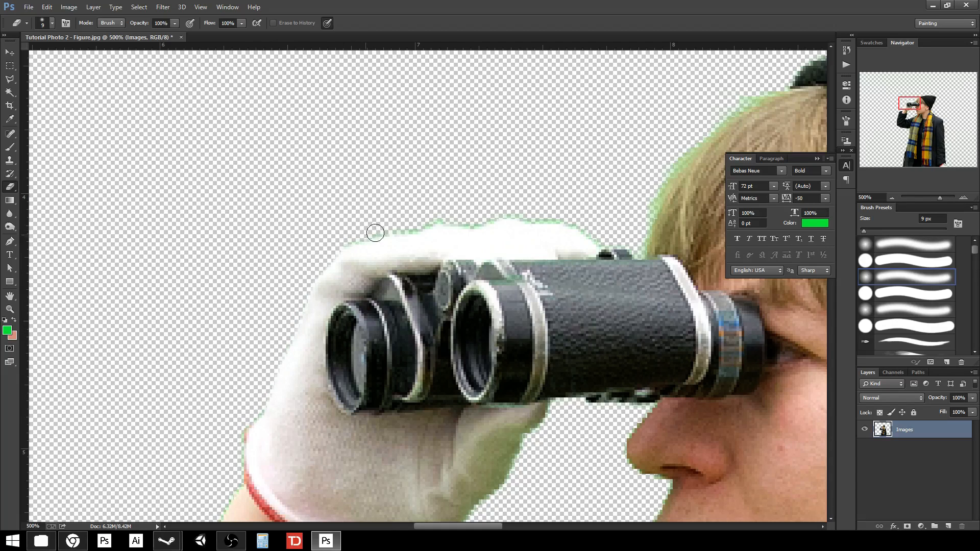
At 66% eraser opacity, clean the green spill around the glove, binoculars and raised arm
drag(374, 233, 466, 221)
text(66)
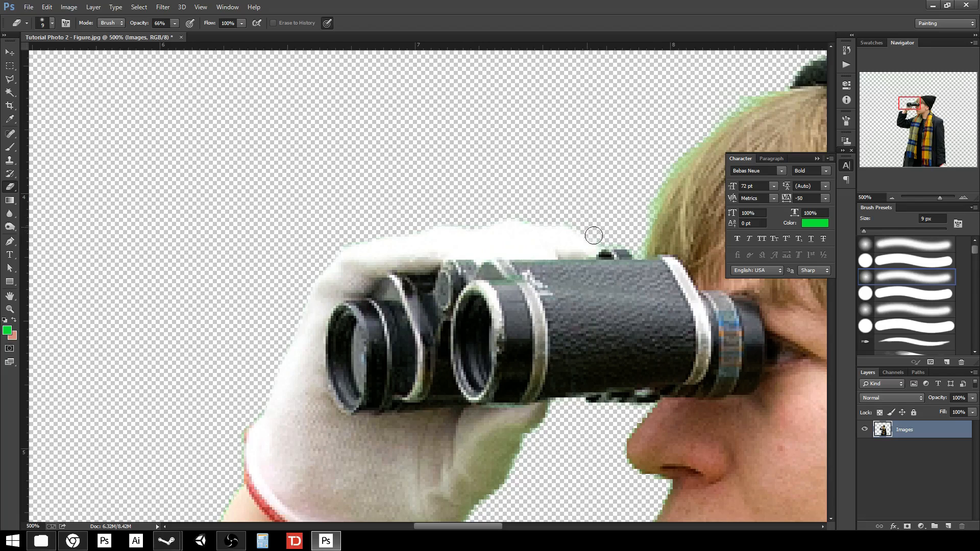
mouse_move(613, 243)
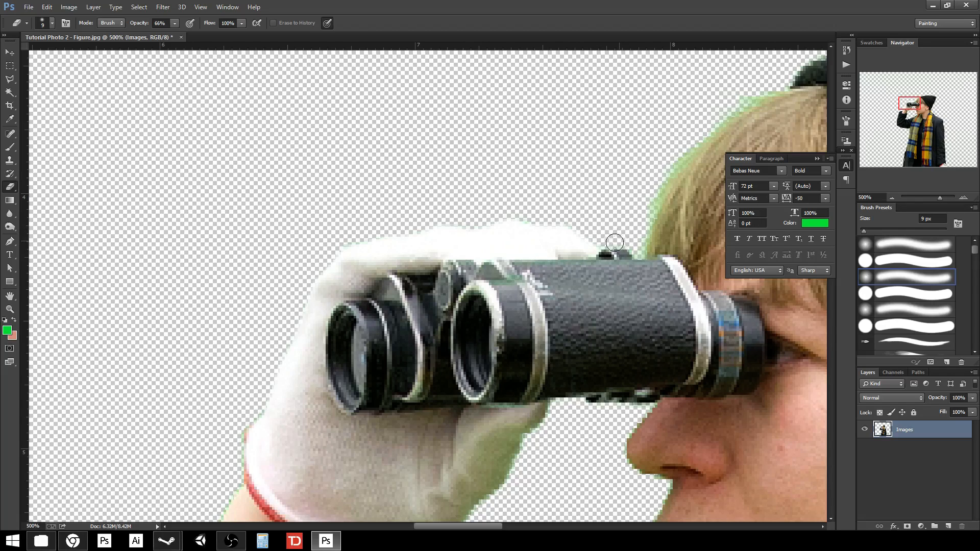
drag(614, 243, 653, 217)
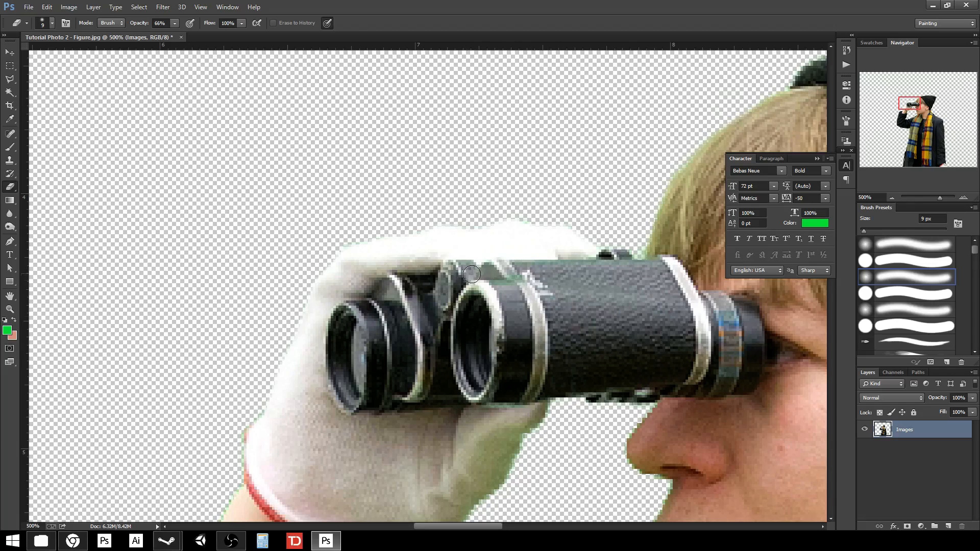
mouse_move(429, 283)
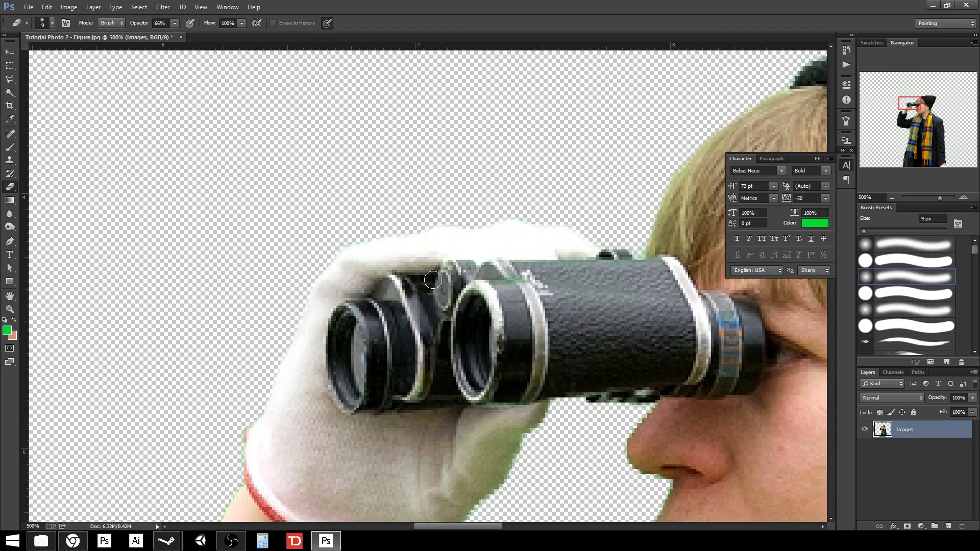
mouse_move(447, 322)
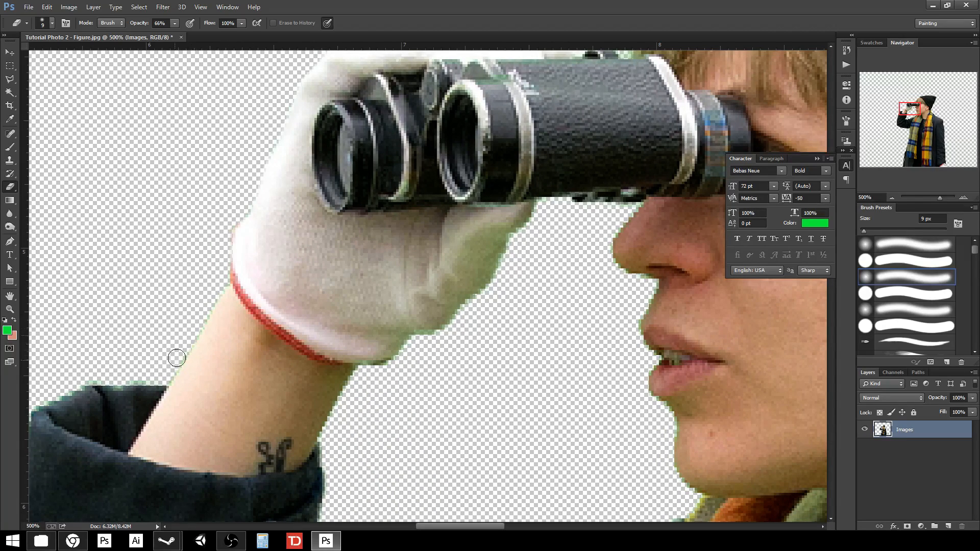
drag(176, 359, 104, 378)
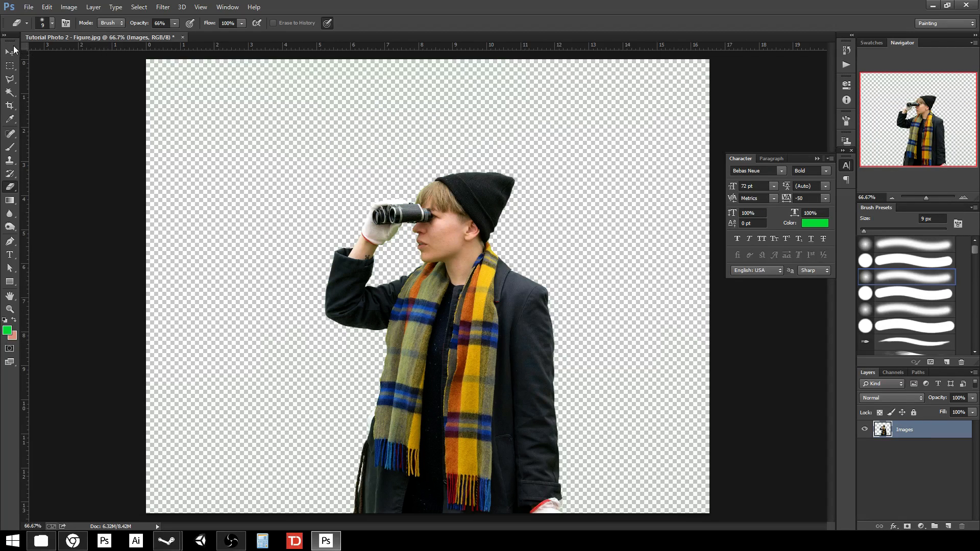
Switch to the Move Tool to show the cleaned figure with its layer bounds on transparency
click(10, 51)
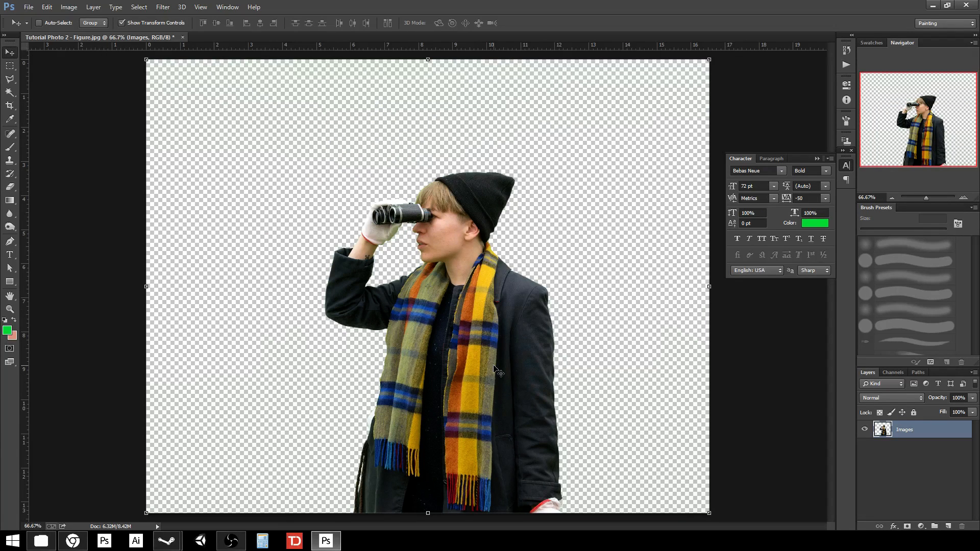
mouse_move(496, 380)
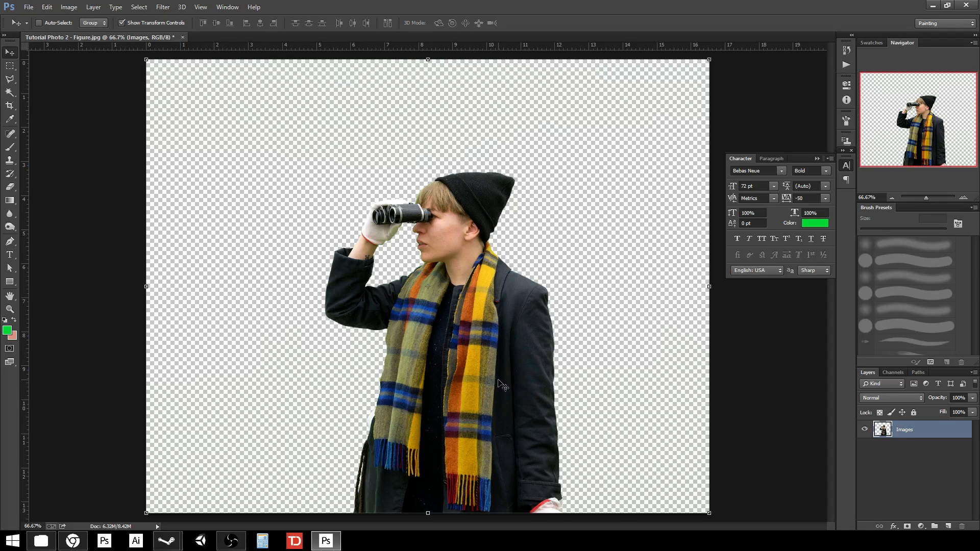
mouse_move(500, 385)
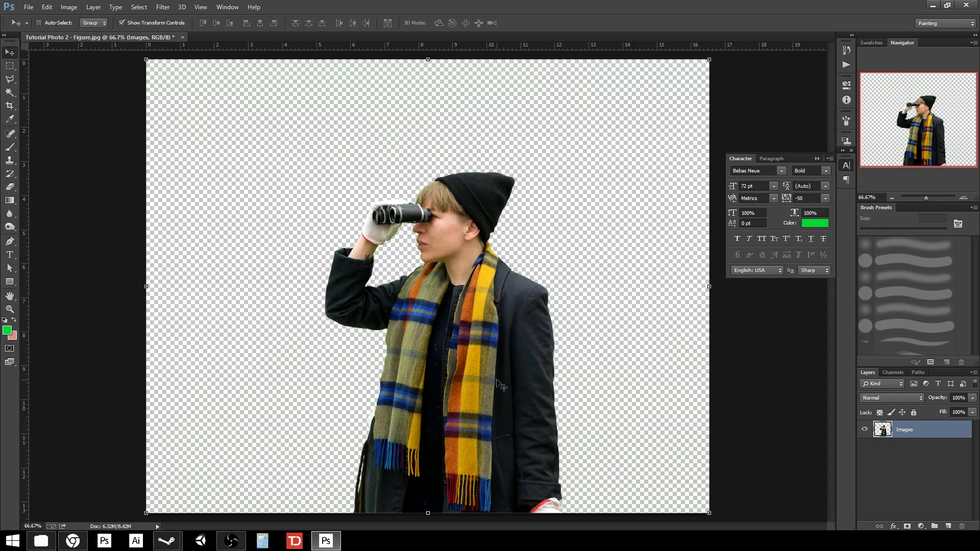